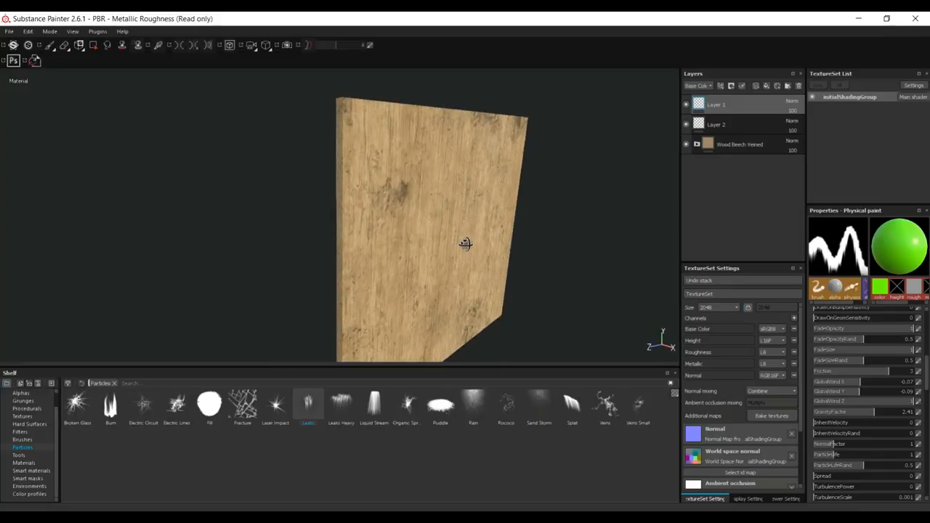
Orbit the wood wall panel to face straight on and zoom to frame it
drag(465, 244, 423, 244)
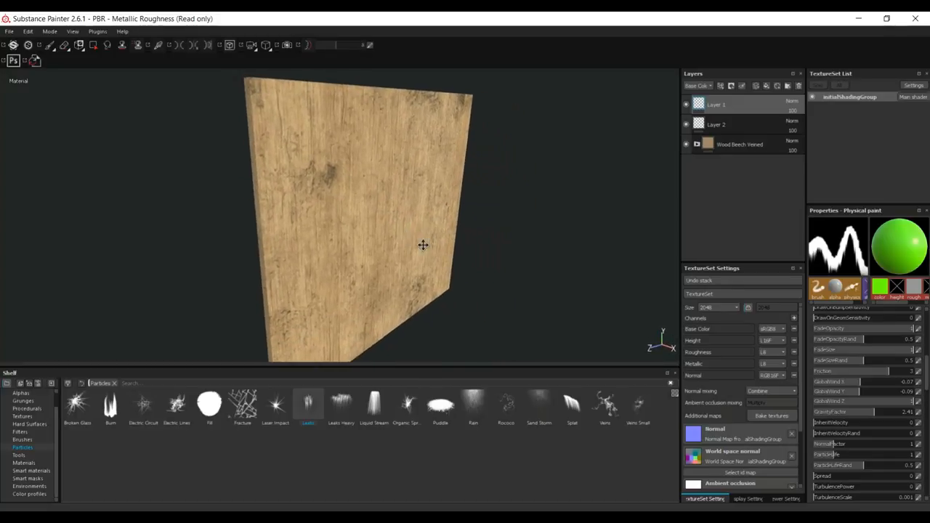
drag(423, 244, 423, 293)
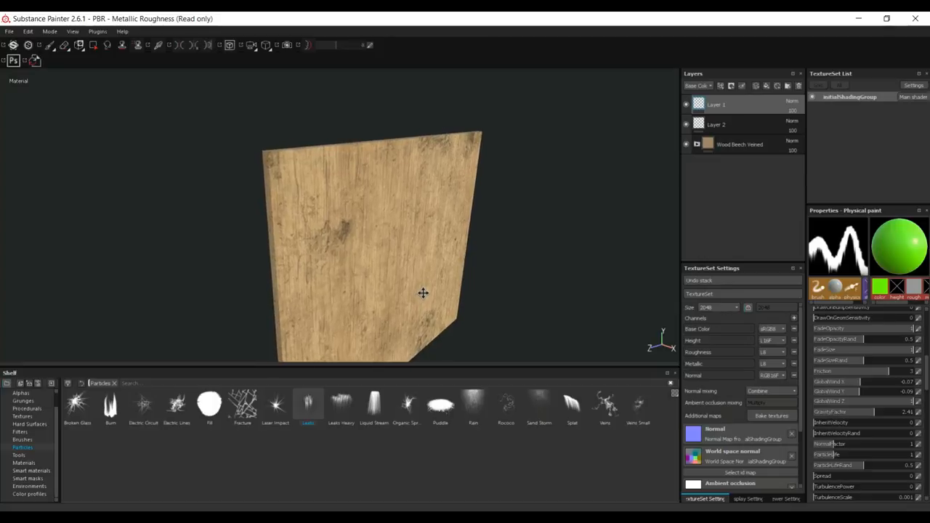
drag(422, 293, 482, 311)
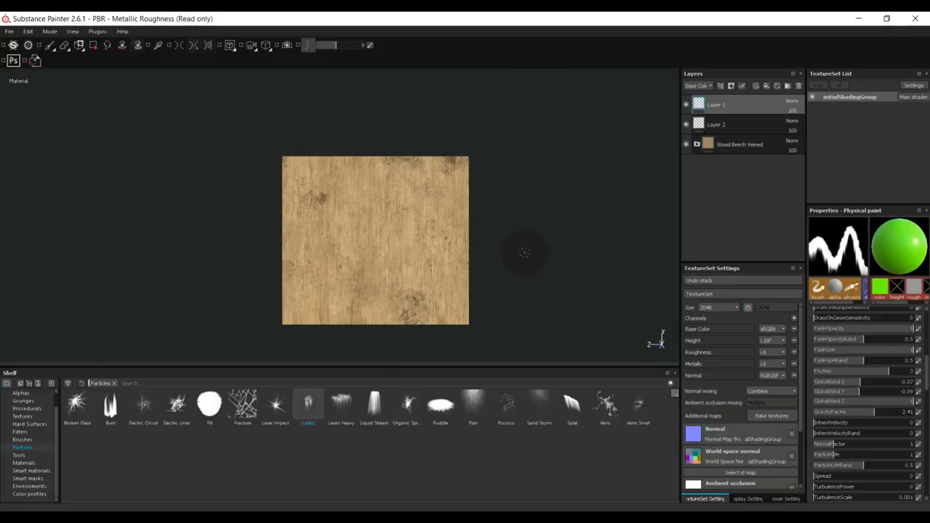
scroll(up, 3)
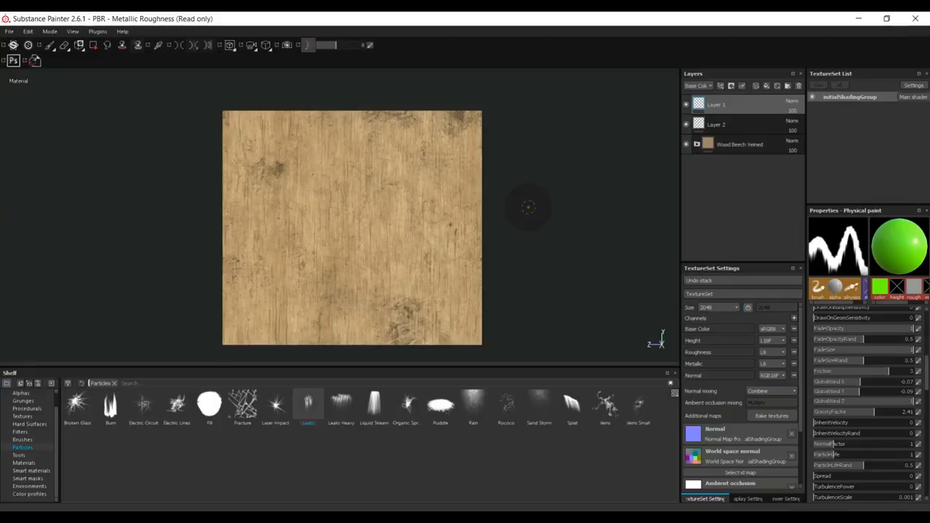
mouse_move(487, 260)
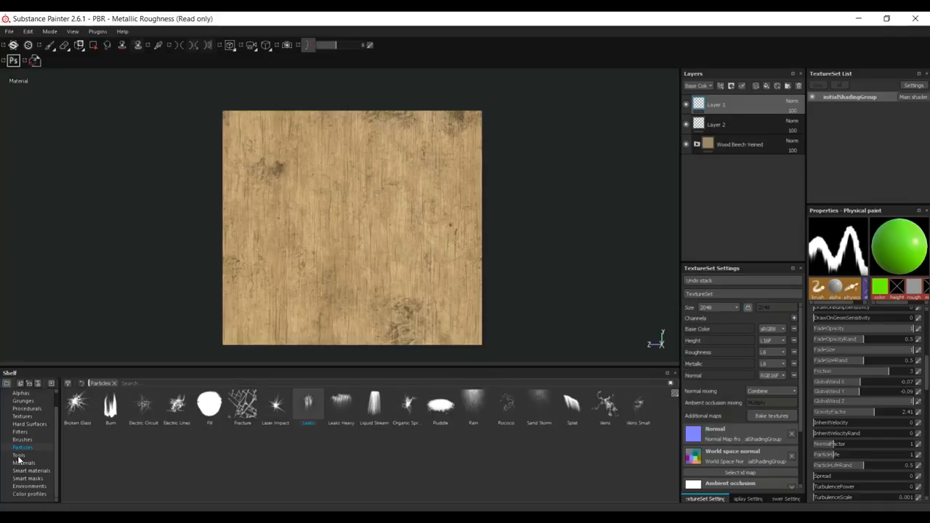
mouse_move(88, 429)
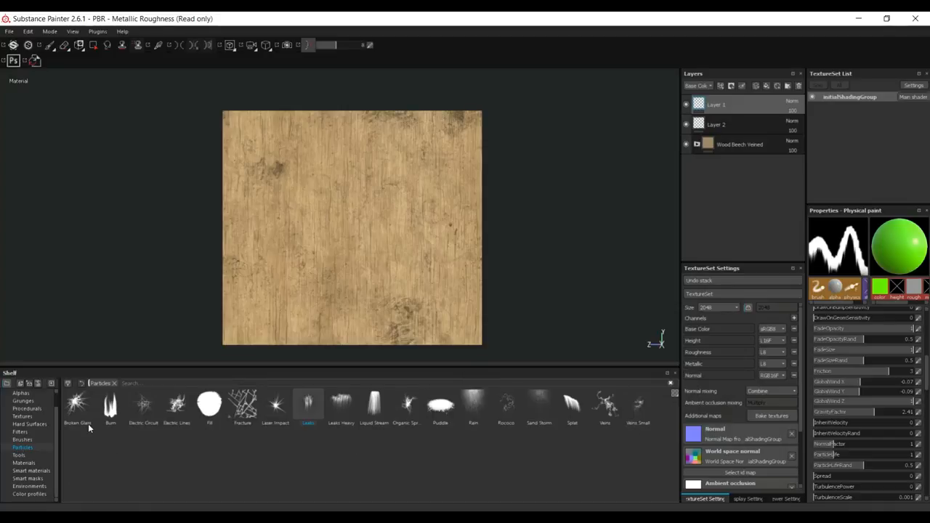
mouse_move(81, 471)
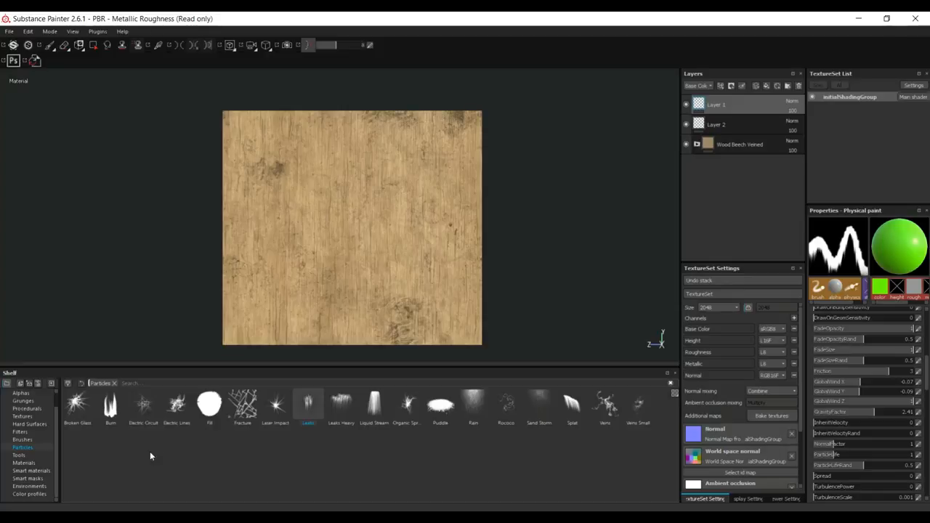
mouse_move(479, 447)
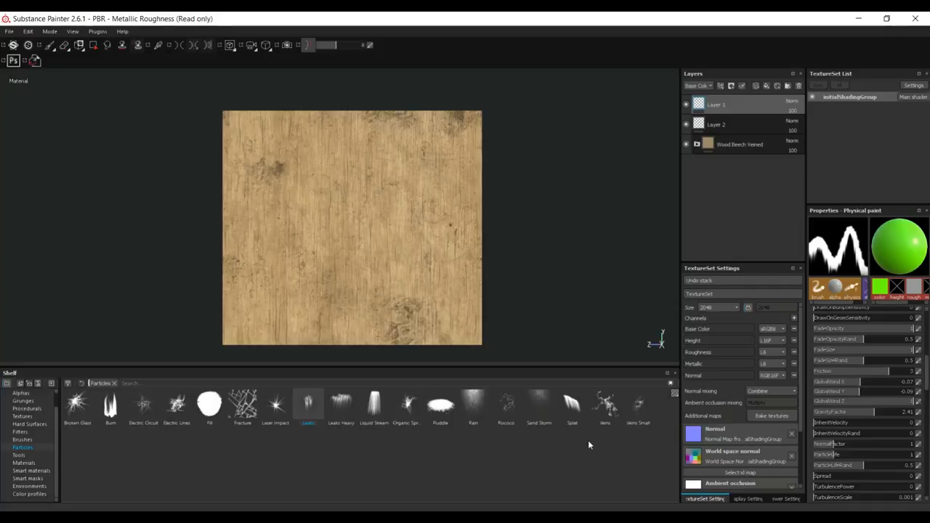
mouse_move(364, 450)
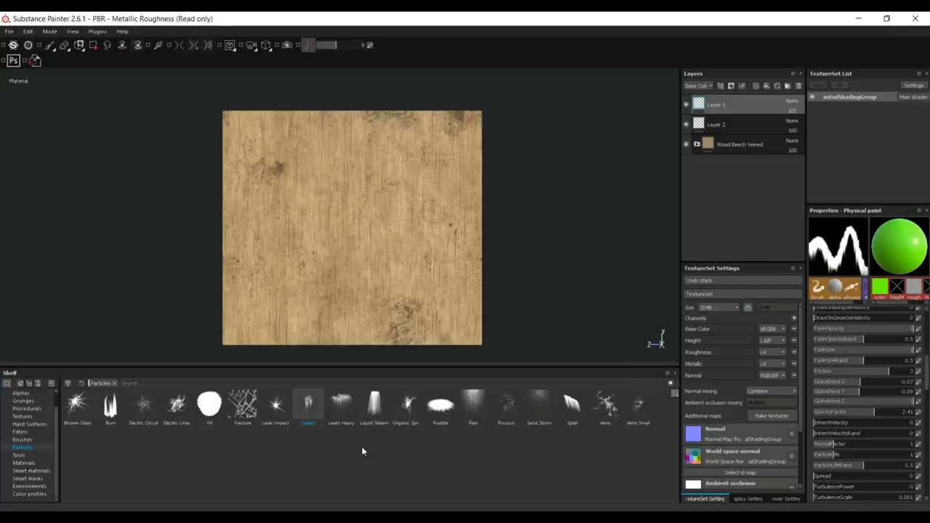
mouse_move(453, 459)
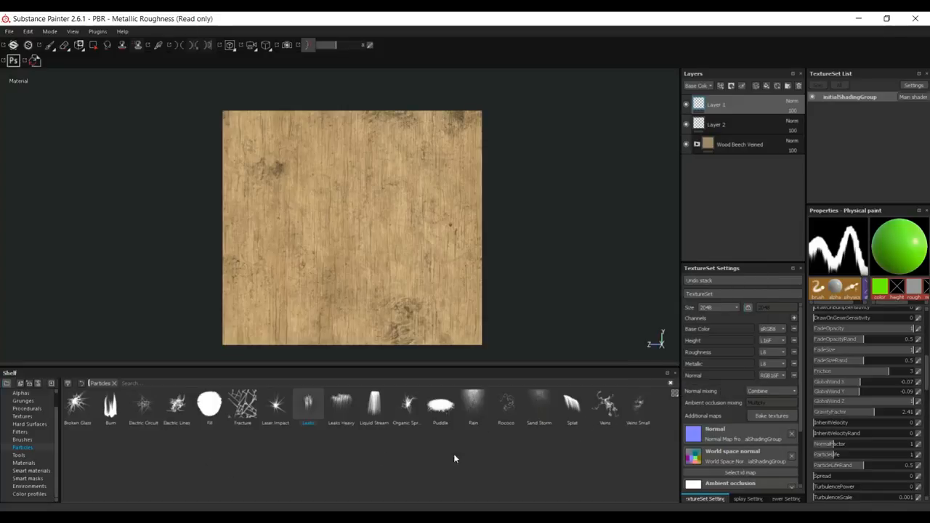
mouse_move(448, 456)
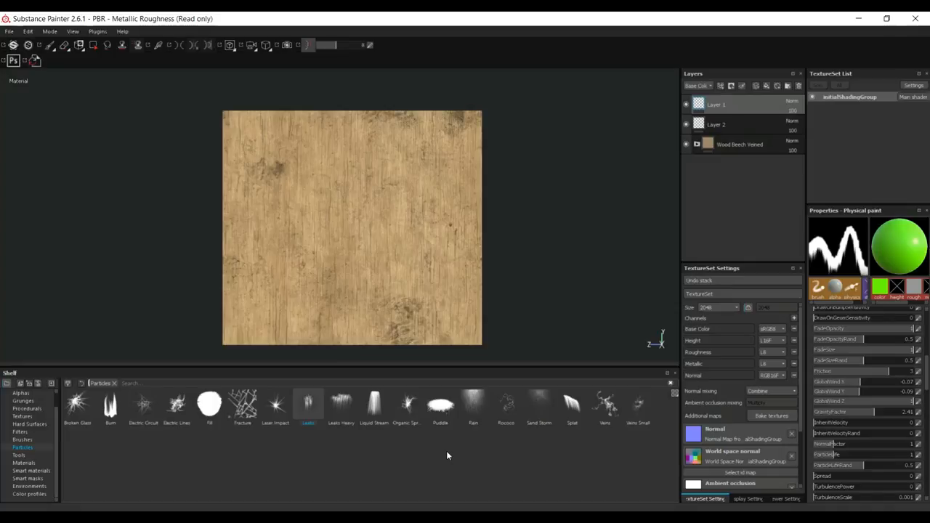
mouse_move(418, 469)
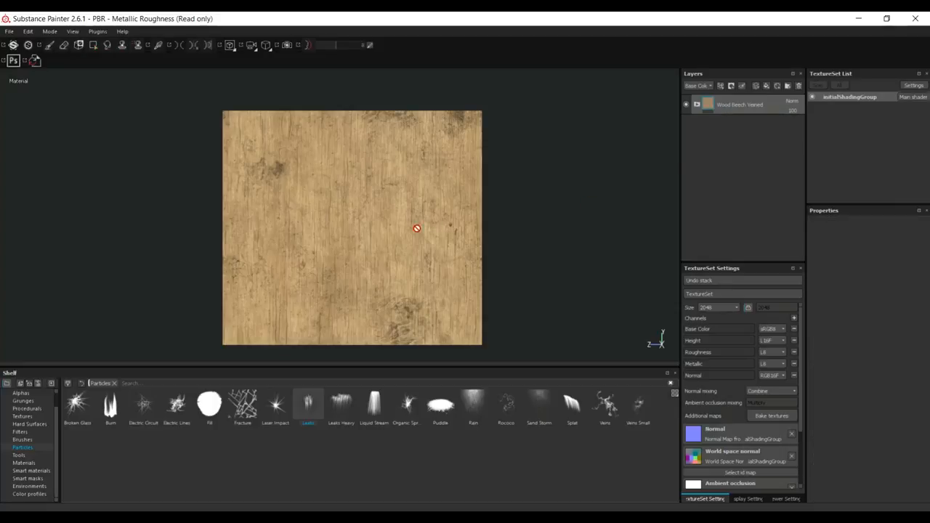
mouse_move(559, 247)
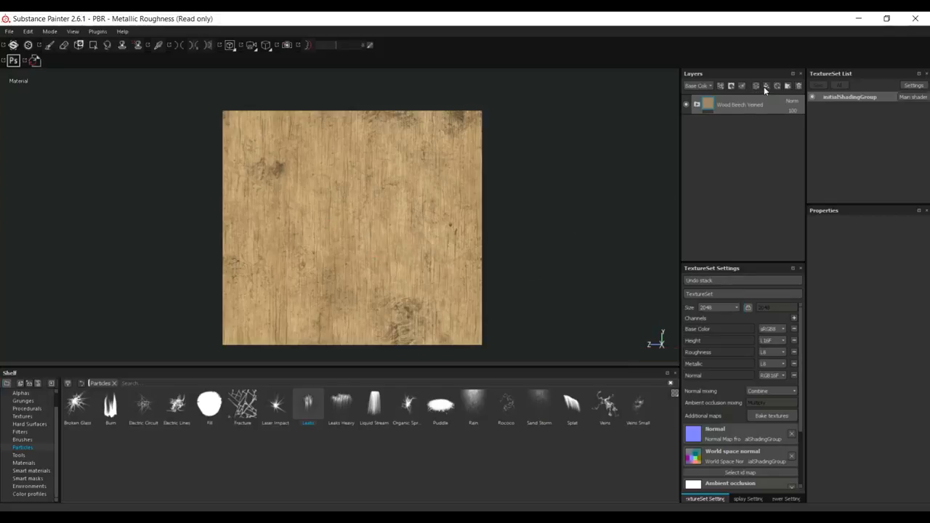
mouse_move(755, 85)
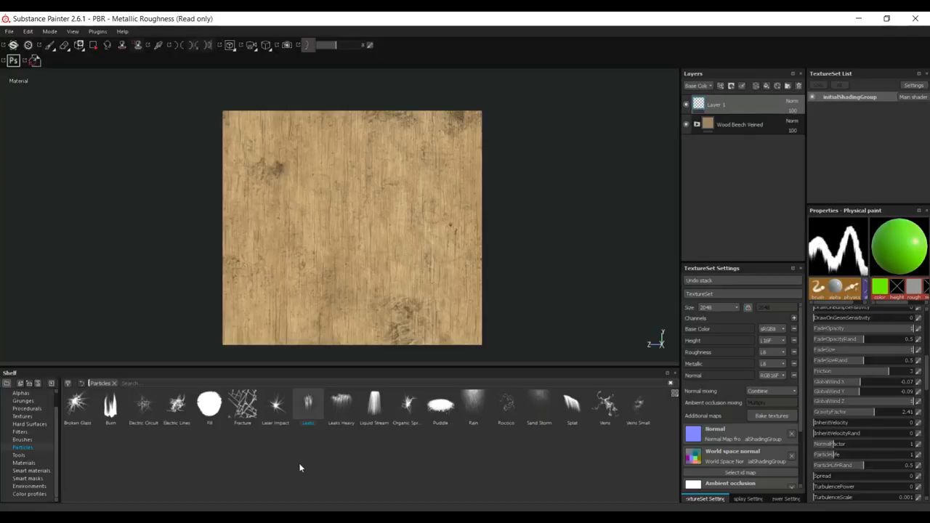
mouse_move(833, 376)
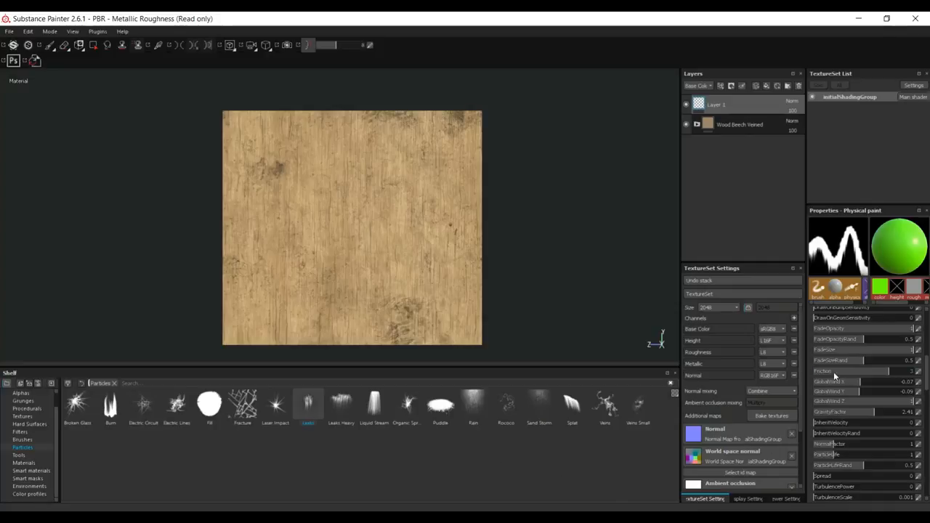
mouse_move(875, 253)
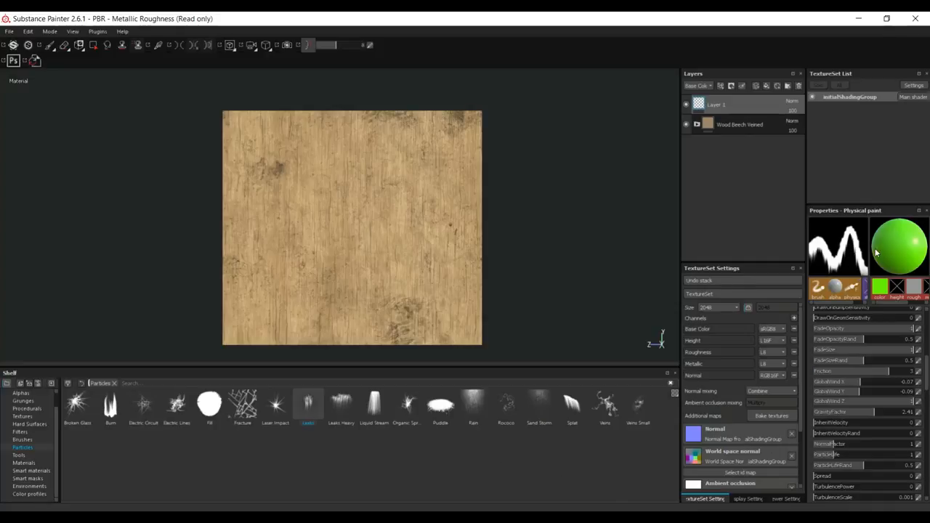
mouse_move(808, 224)
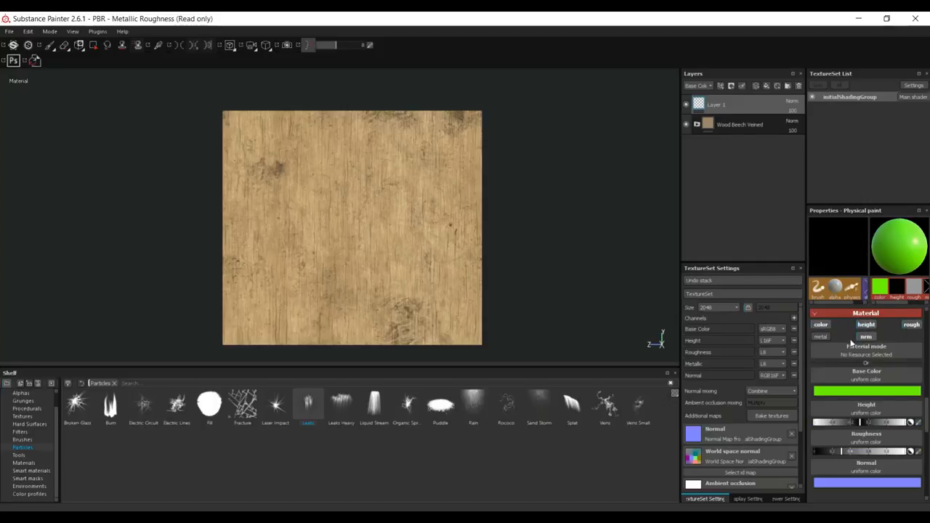
Disable the brush's height and metallic channels so only base colour and normal paint
click(819, 336)
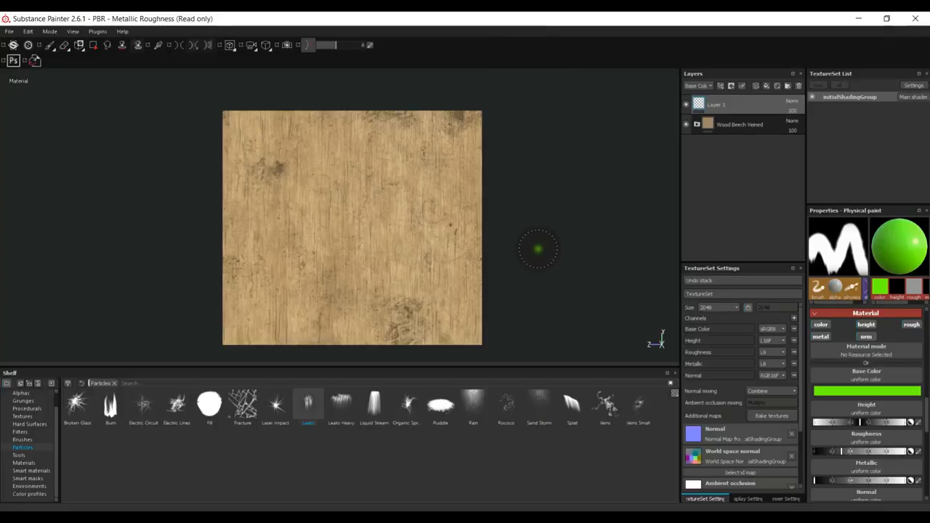
mouse_move(264, 120)
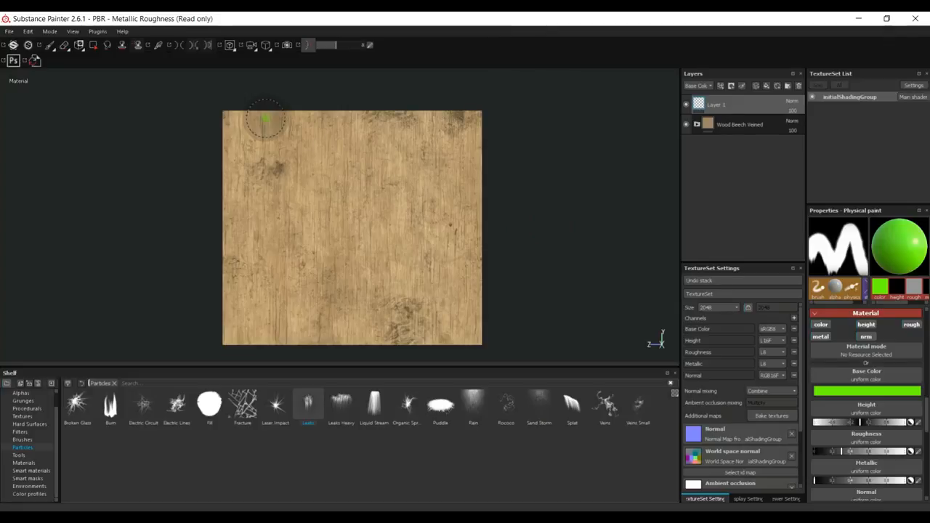
mouse_move(540, 262)
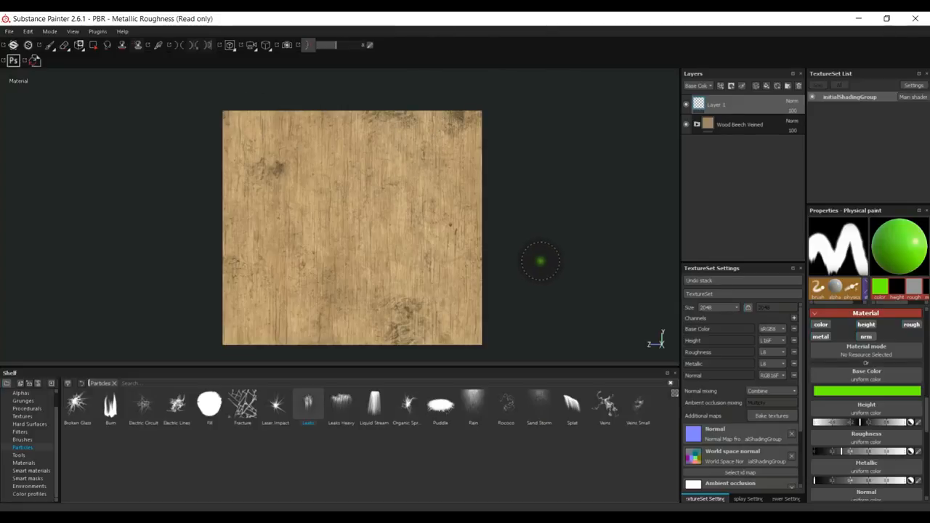
mouse_move(558, 285)
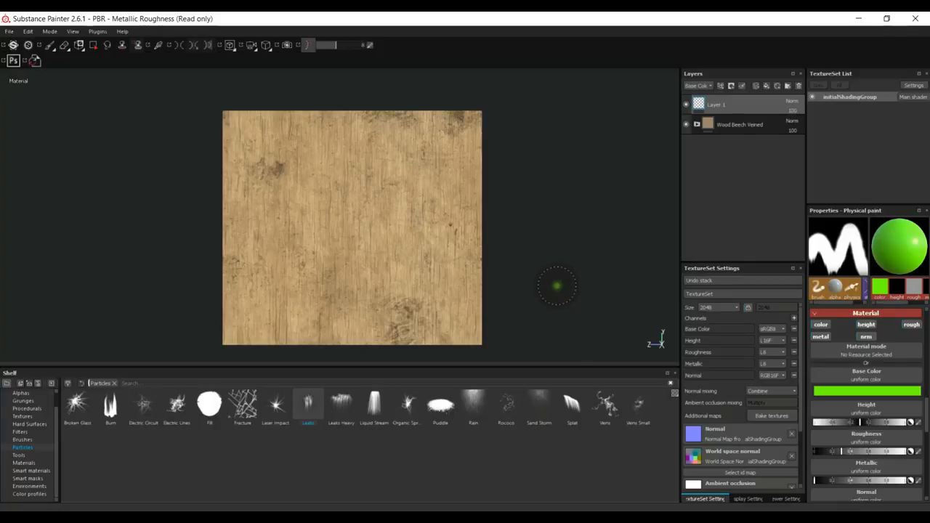
mouse_move(612, 248)
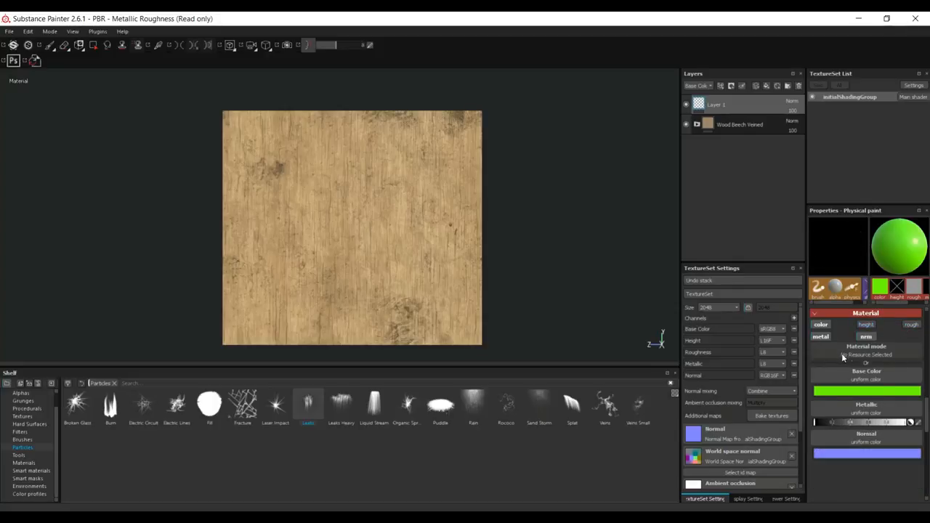
click(819, 324)
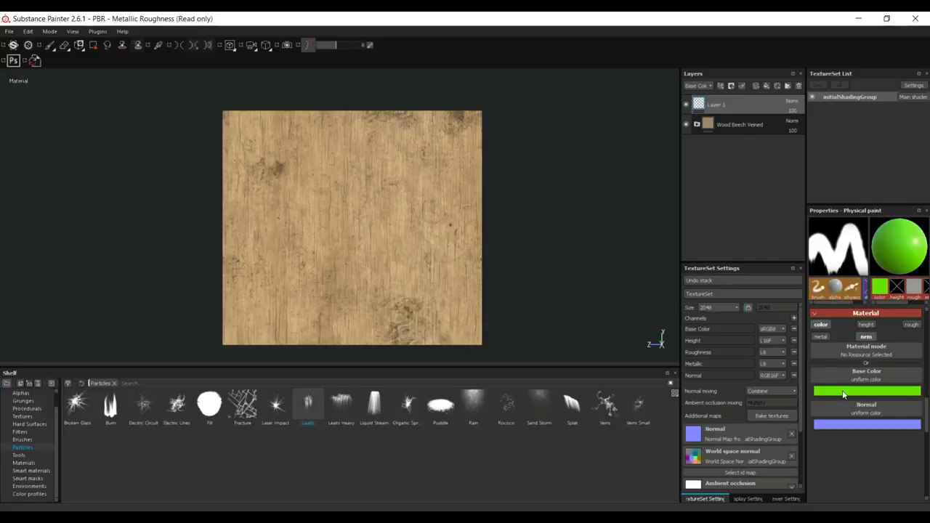
mouse_move(593, 288)
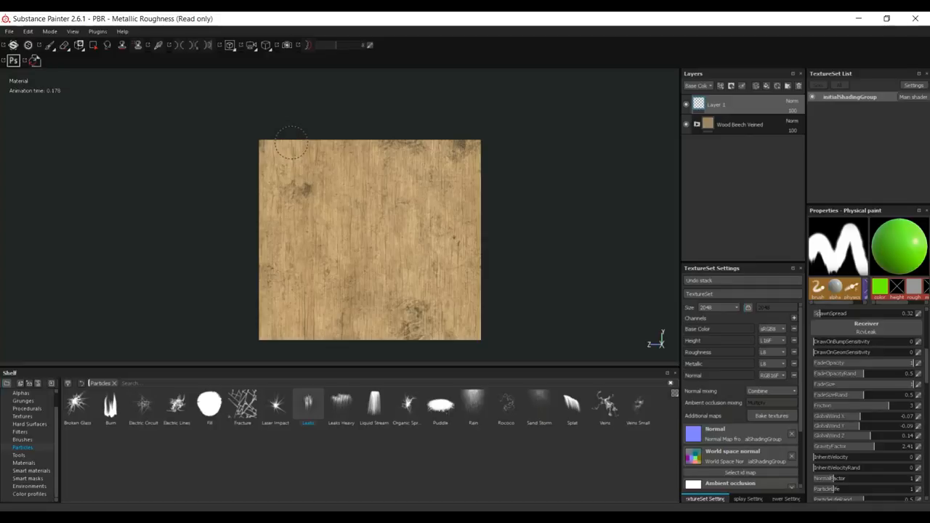
drag(290, 145, 356, 145)
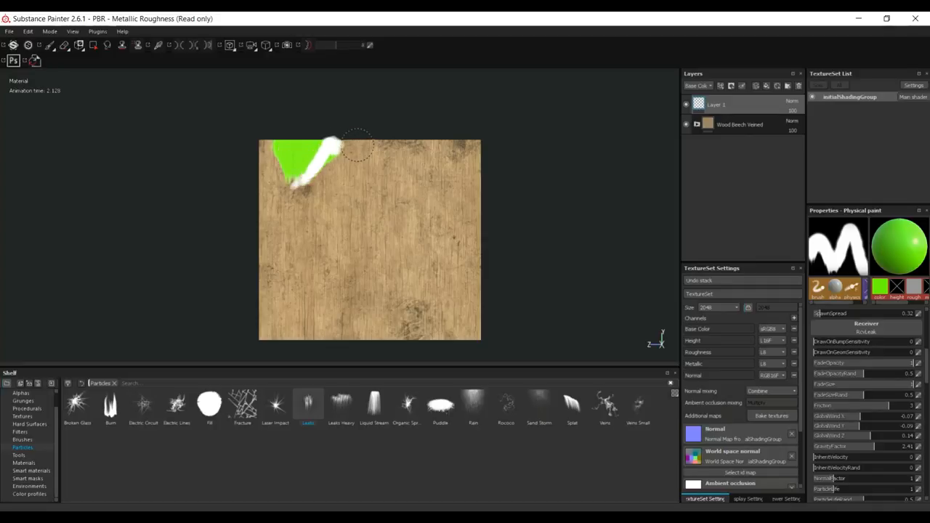
drag(312, 157, 399, 152)
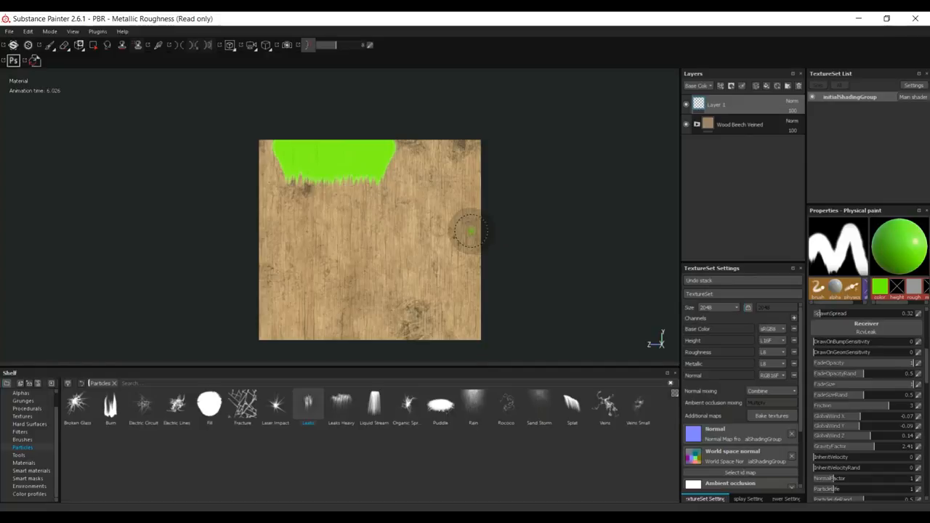
mouse_move(536, 316)
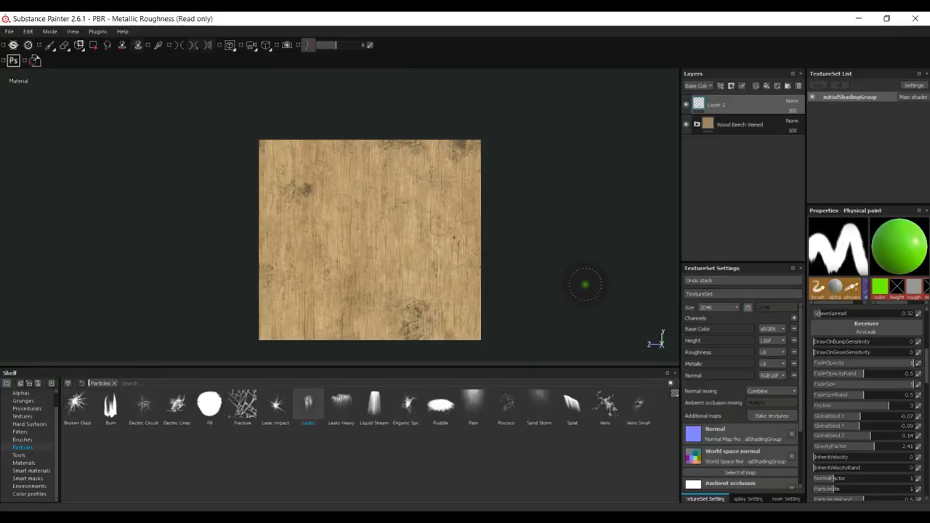
mouse_move(860, 229)
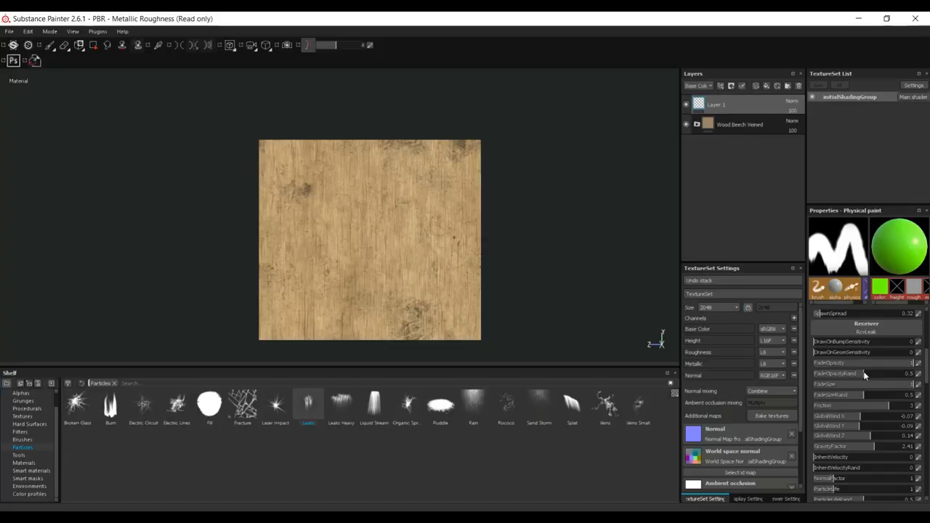
scroll(up, 3)
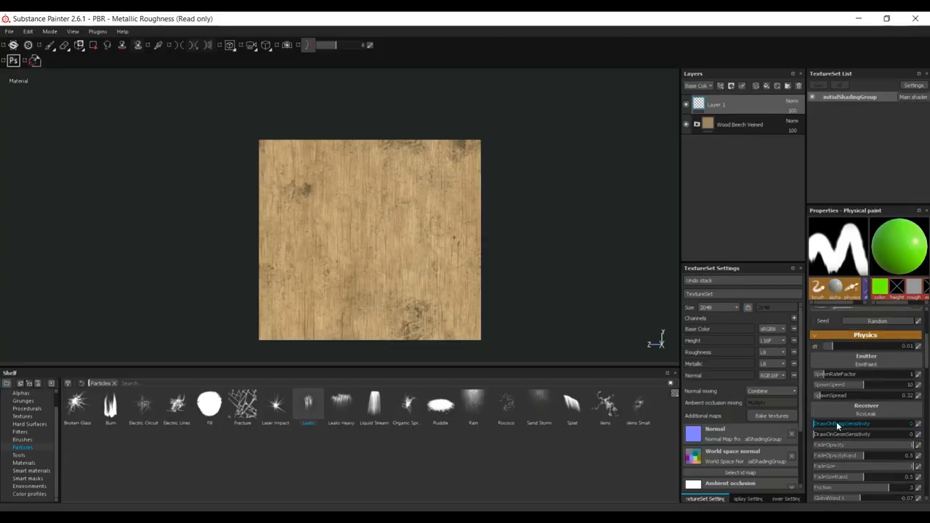
scroll(down, 3)
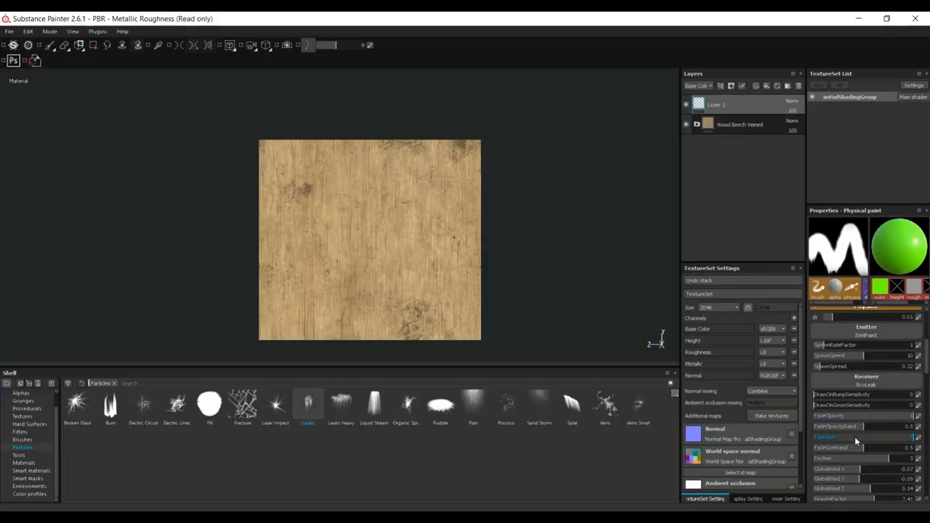
scroll(down, 3)
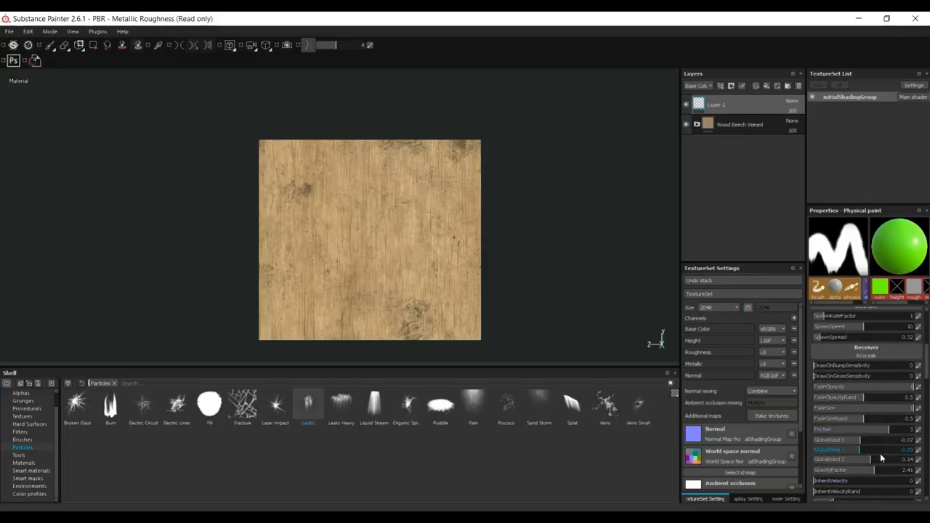
scroll(down, 3)
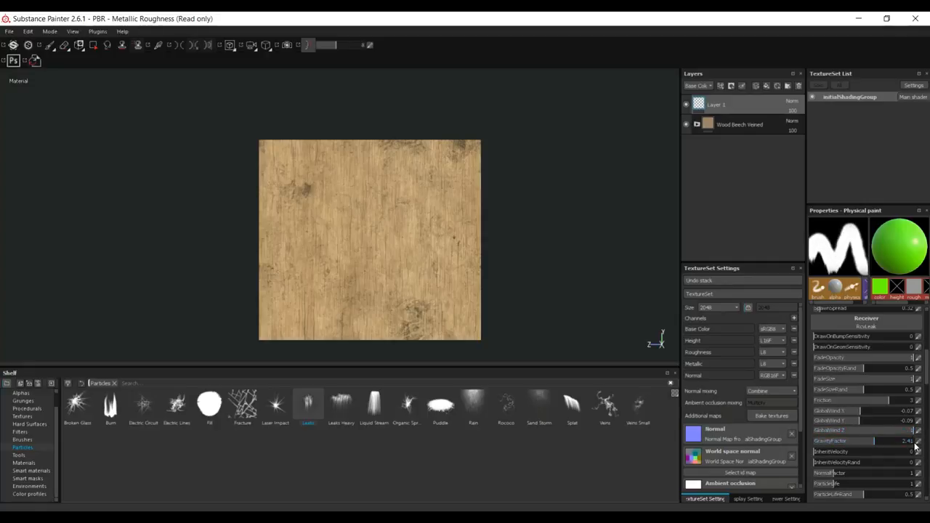
mouse_move(275, 143)
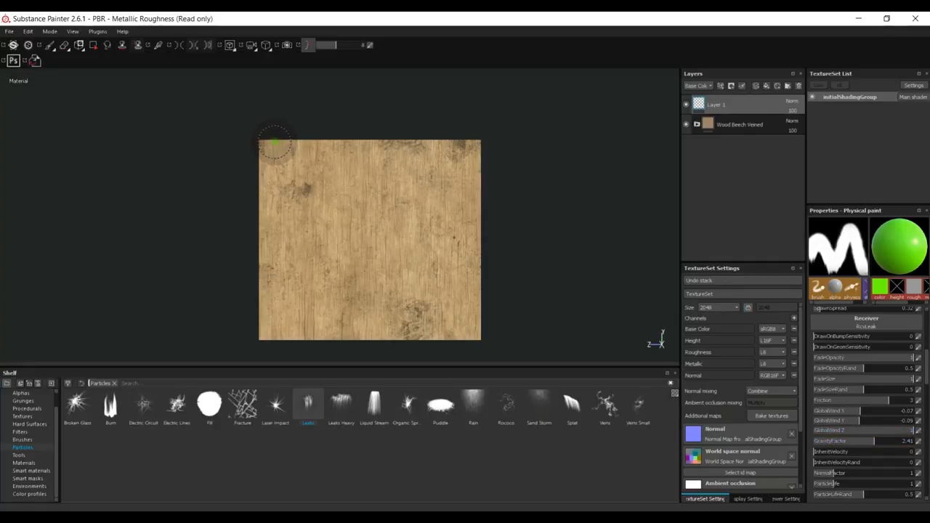
drag(276, 142, 433, 153)
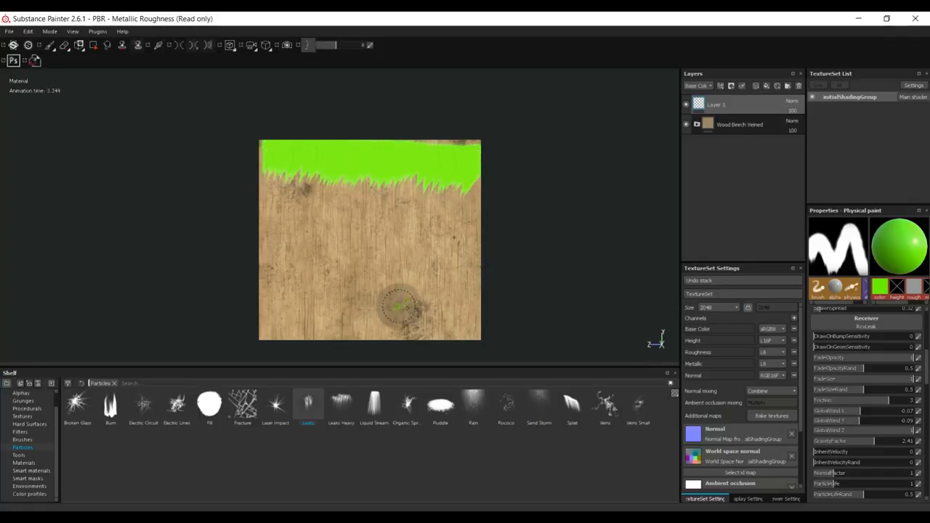
mouse_move(119, 227)
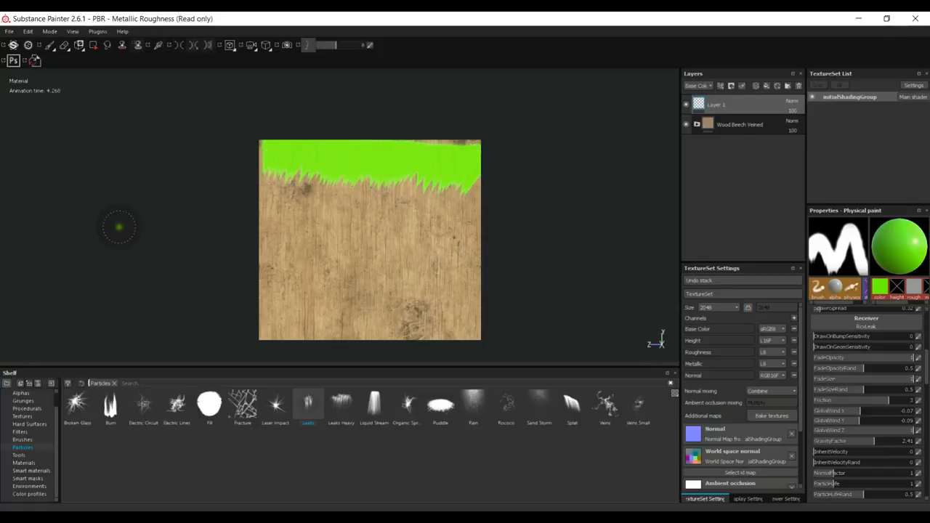
mouse_move(71, 232)
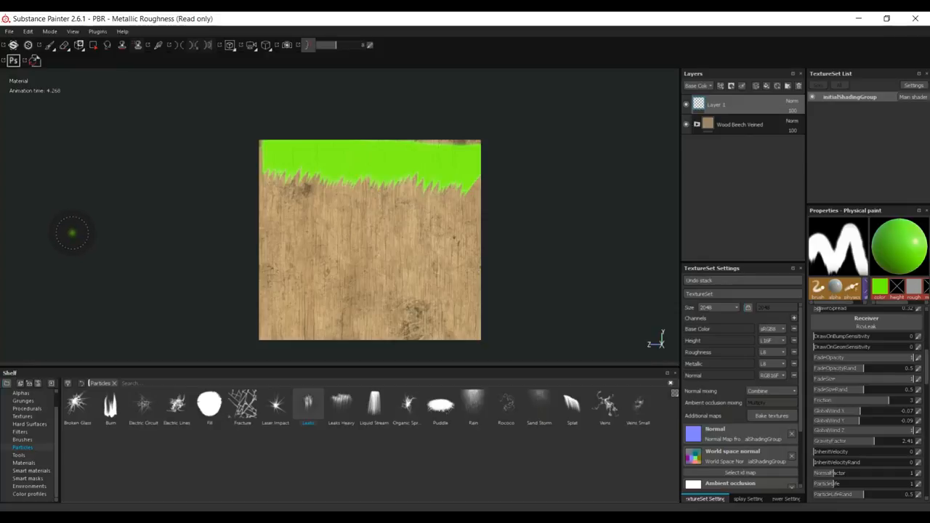
key(ctrl+z)
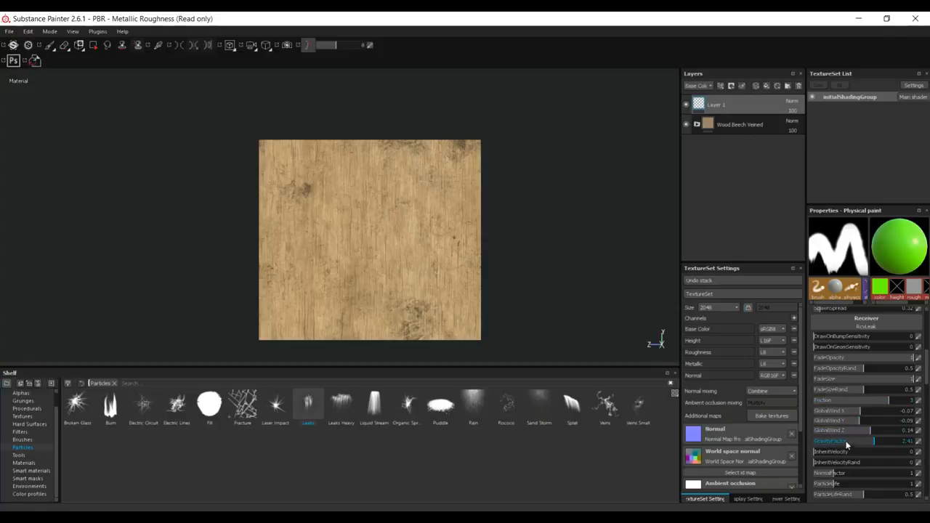
mouse_move(874, 446)
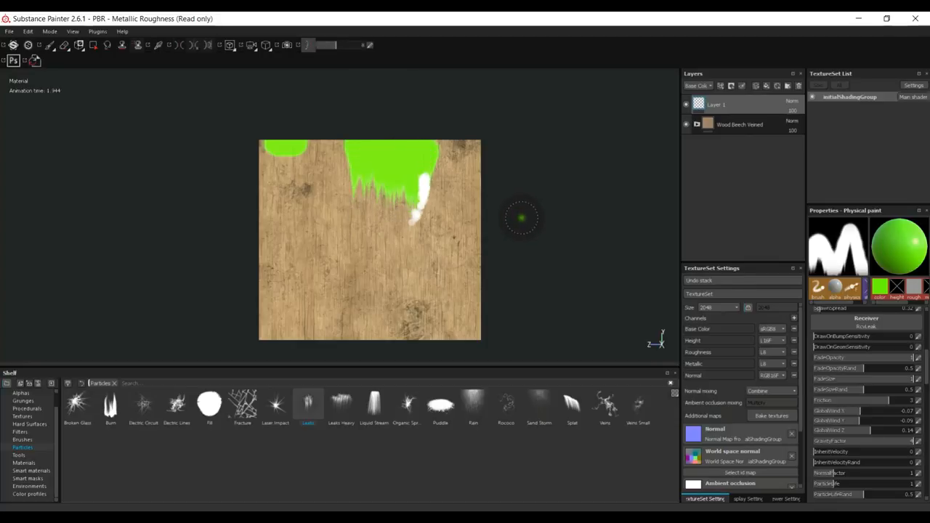
mouse_move(444, 264)
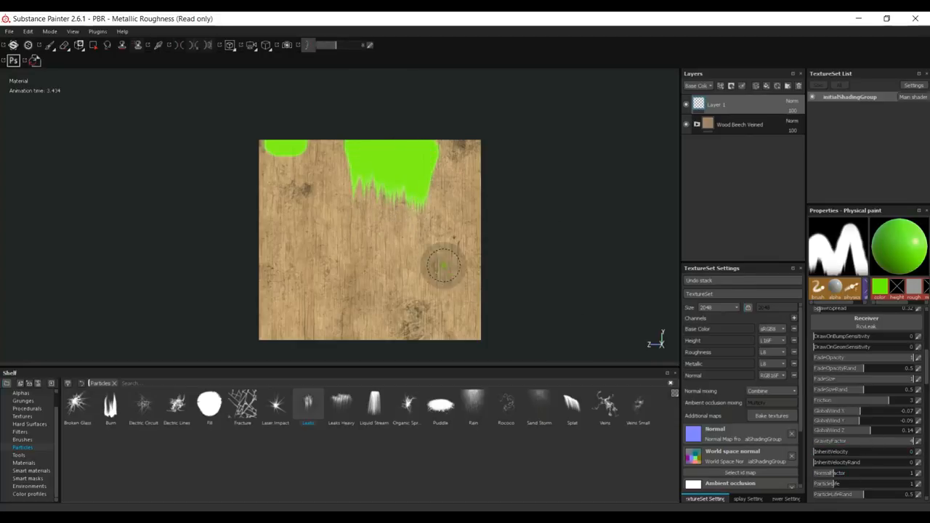
mouse_move(436, 312)
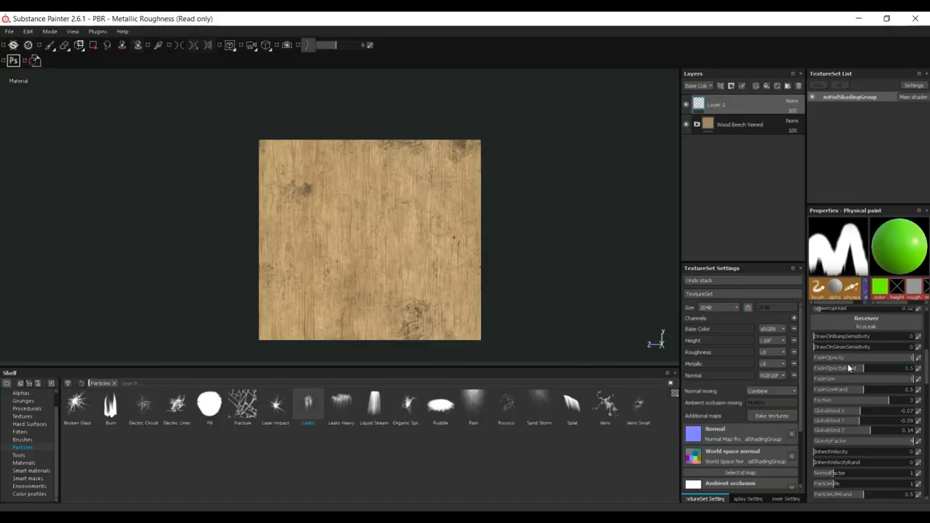
scroll(down, 3)
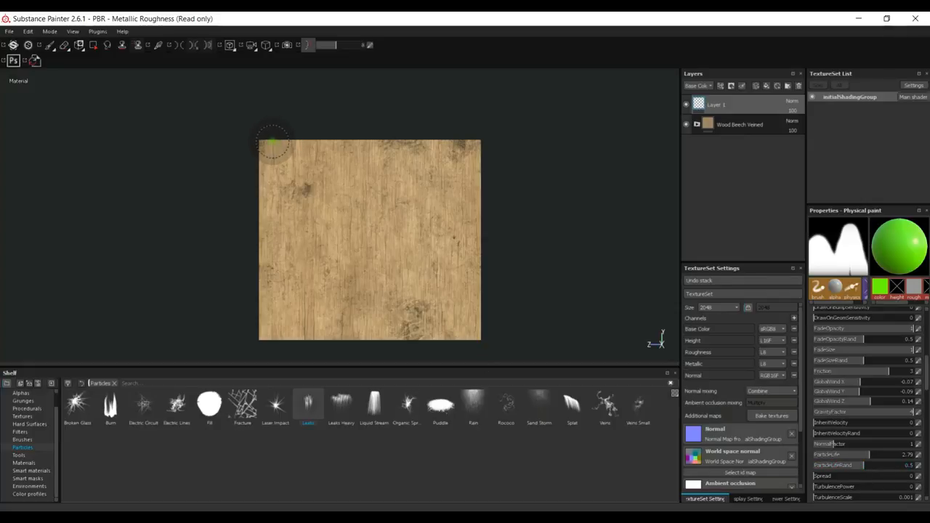
drag(273, 142, 390, 293)
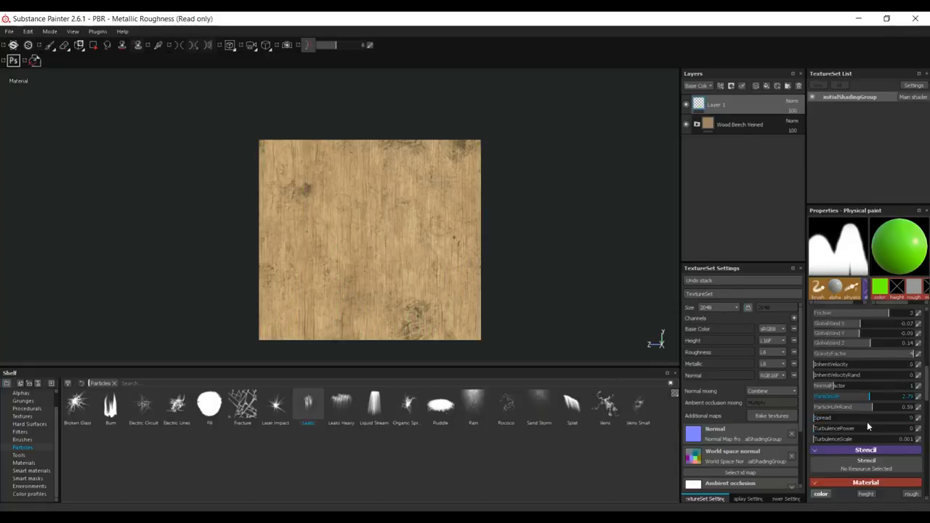
scroll(up, 3)
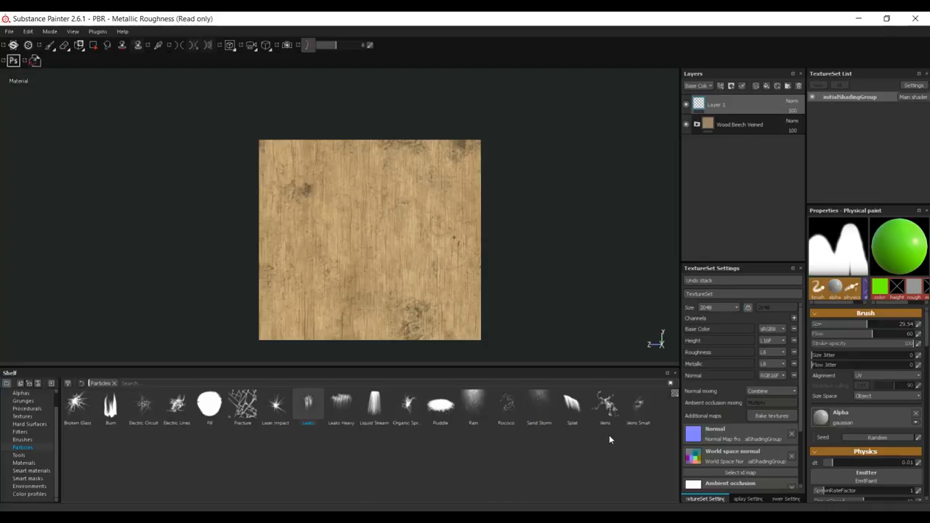
Select the Veins particle brush and set its base colour to black
click(604, 404)
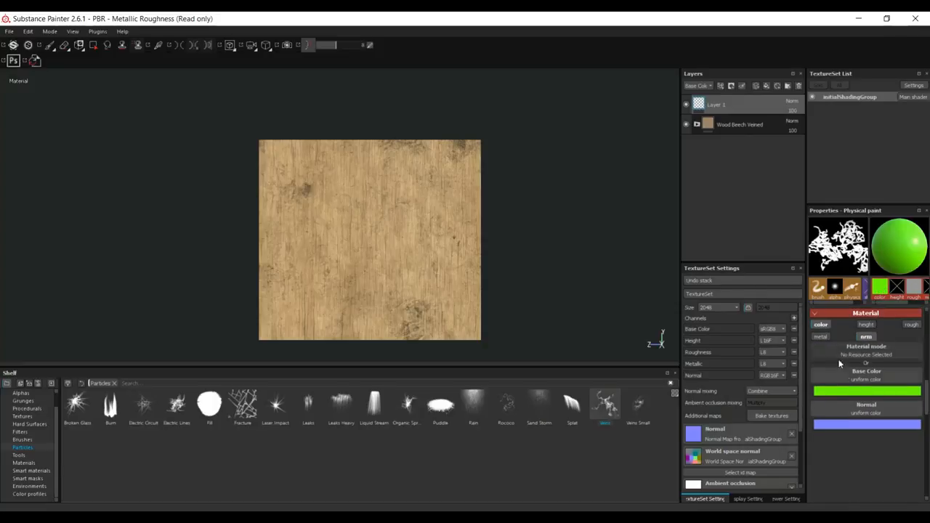
click(866, 390)
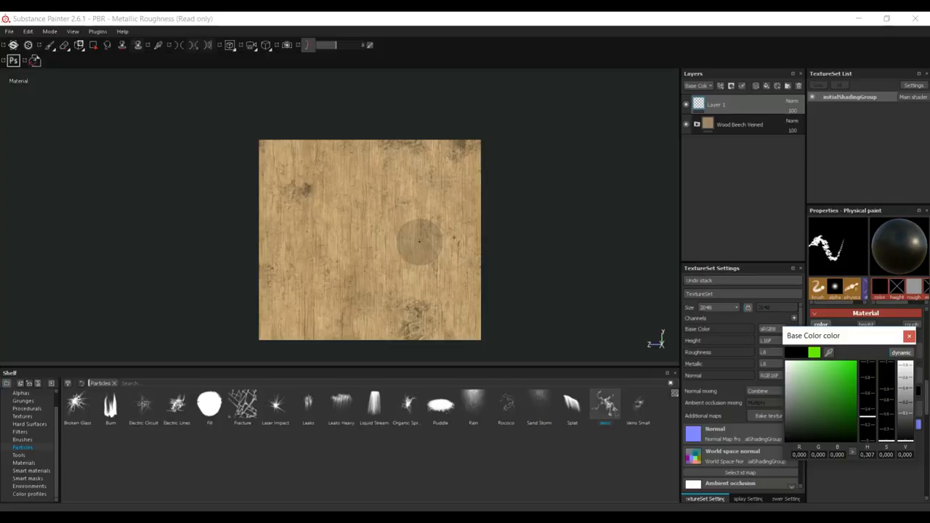
click(909, 334)
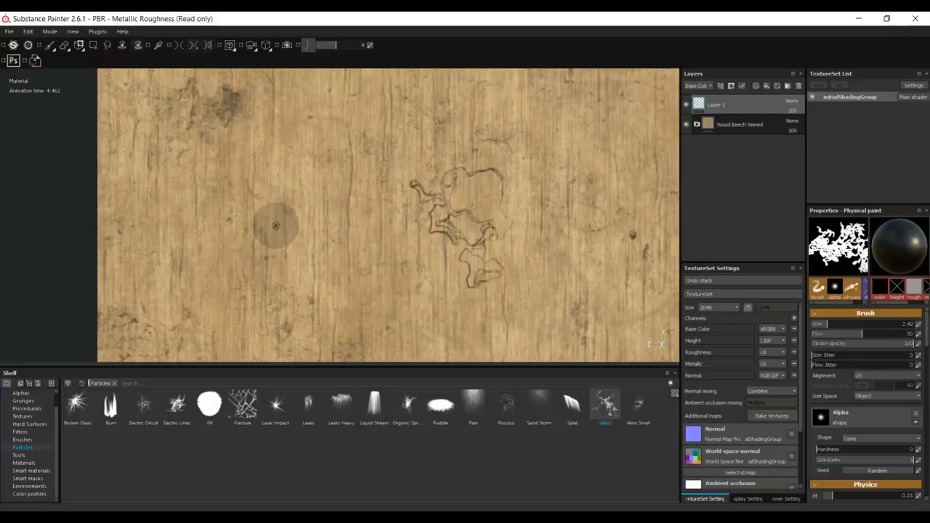
mouse_move(297, 254)
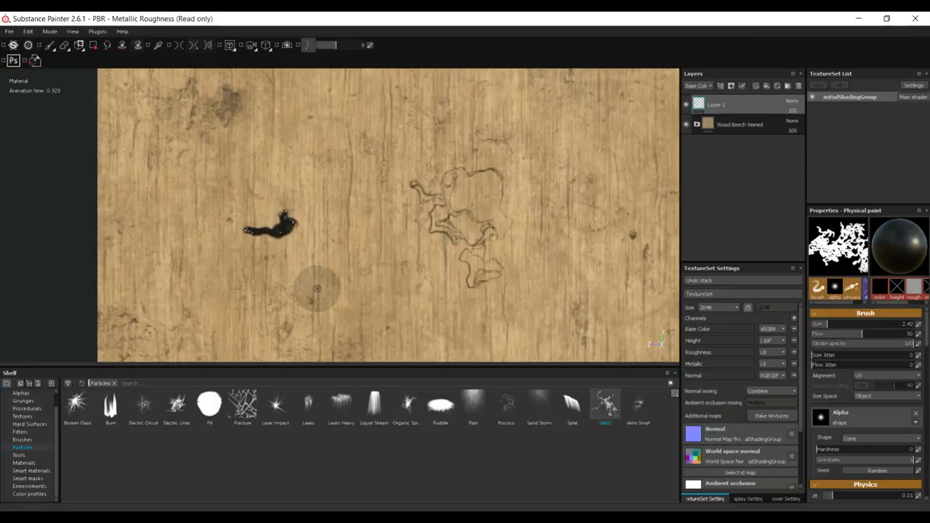
Paint a black vein particle stroke across the left of the wood wall
drag(283, 225, 494, 225)
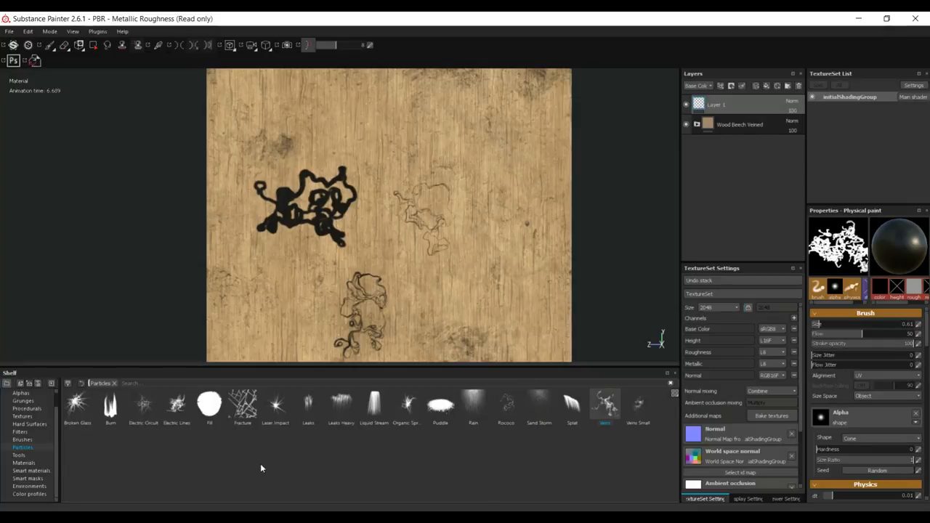
mouse_move(73, 409)
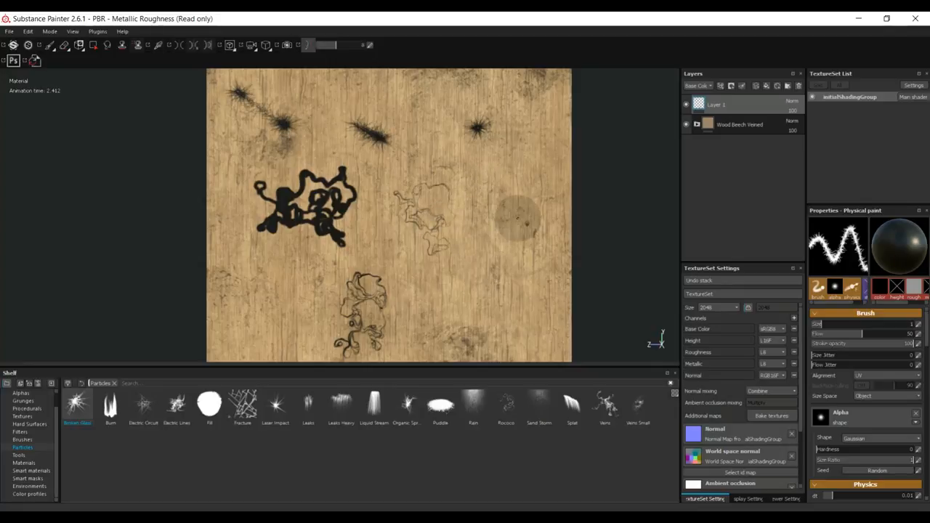
mouse_move(317, 279)
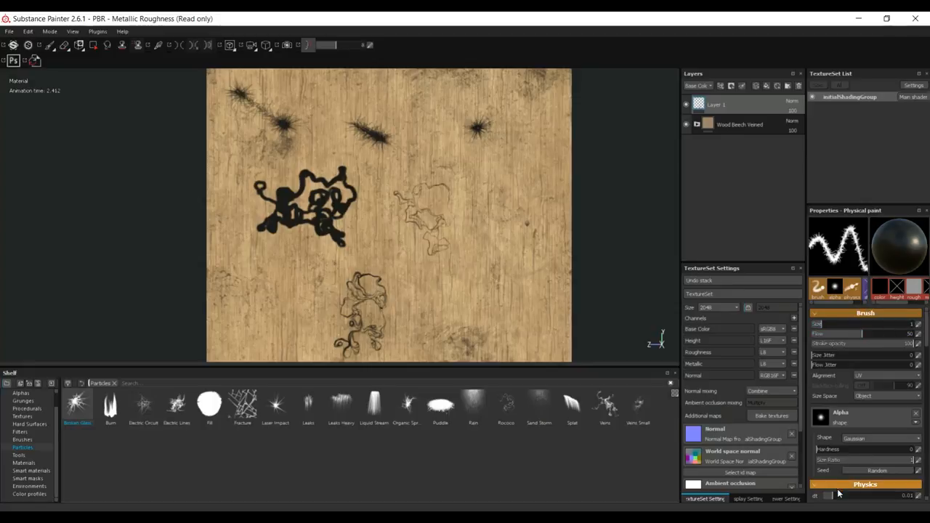
mouse_move(624, 219)
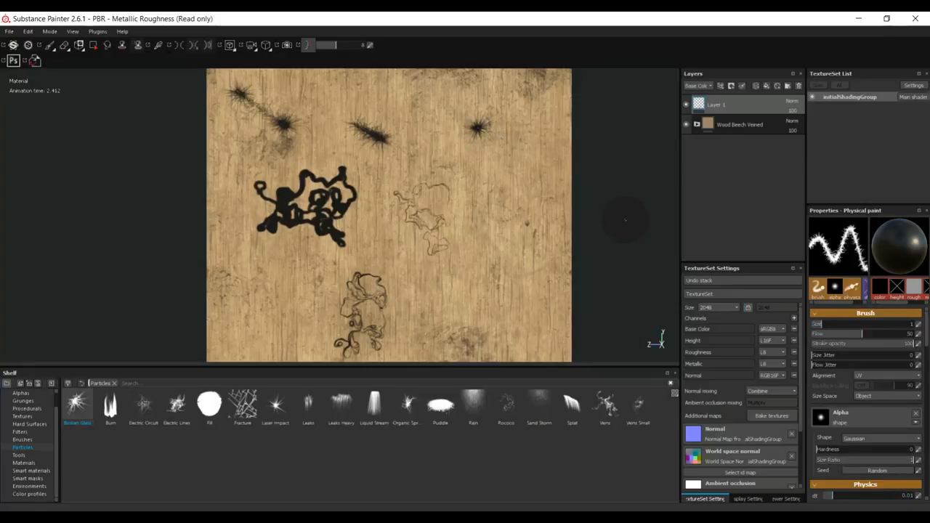